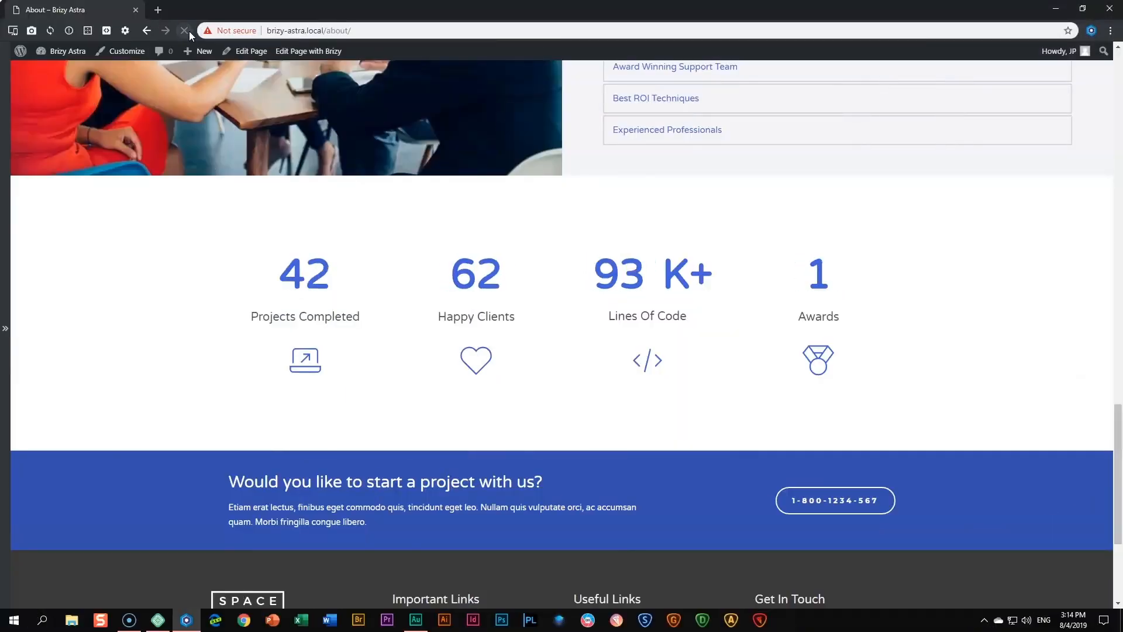
Step: Reload the About page so the counters animate up to 87, 102, 156K+ and 28
click(184, 30)
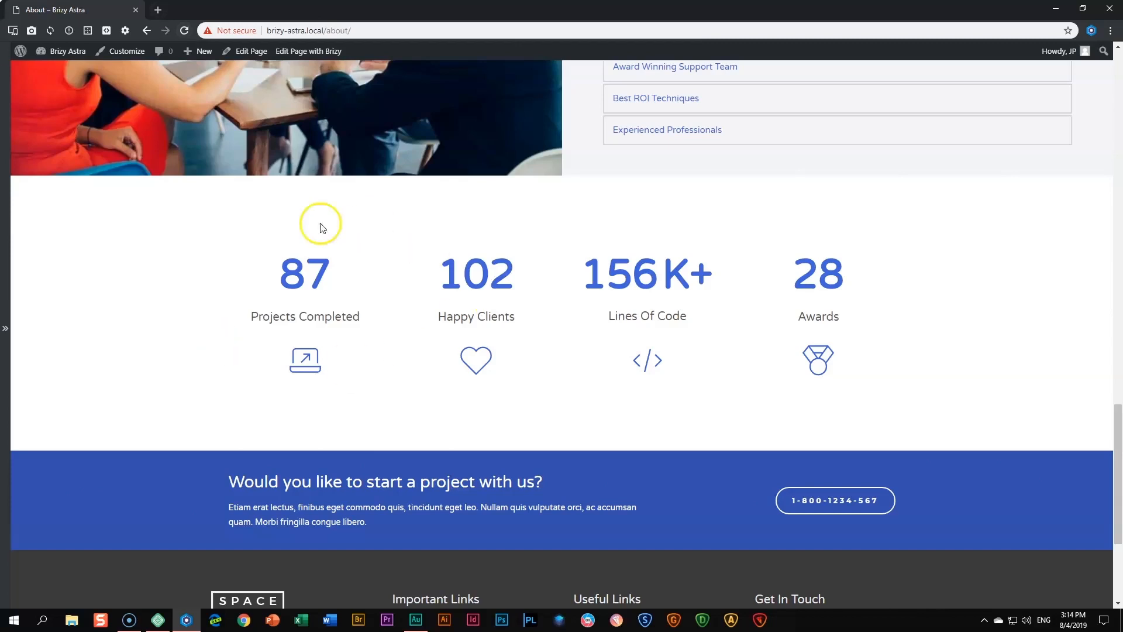
mouse_move(267, 313)
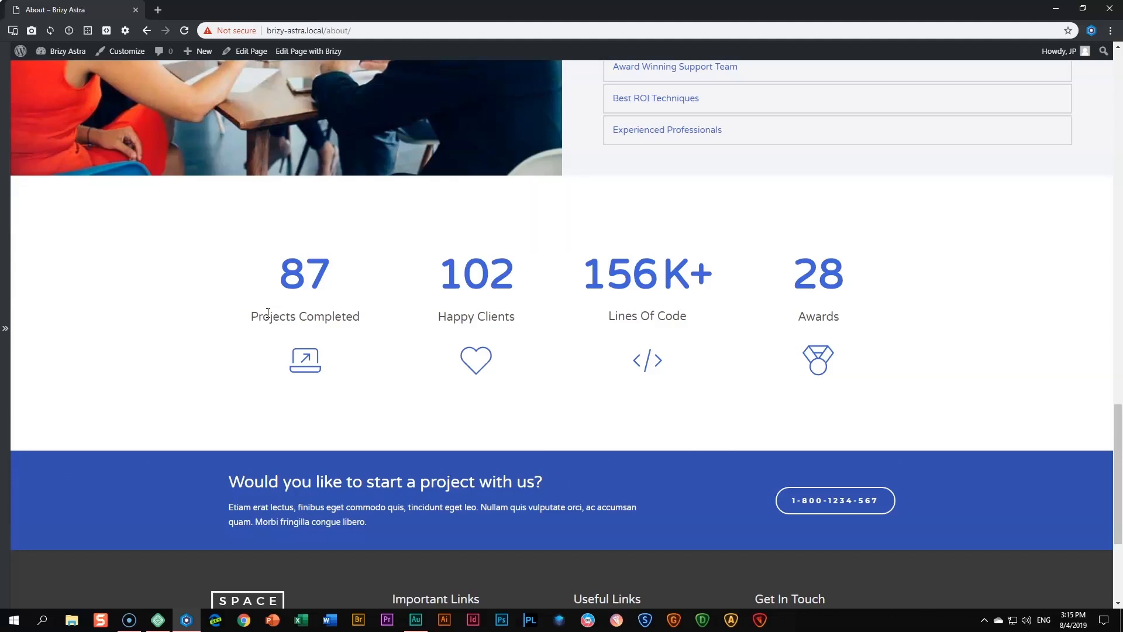
mouse_move(417, 297)
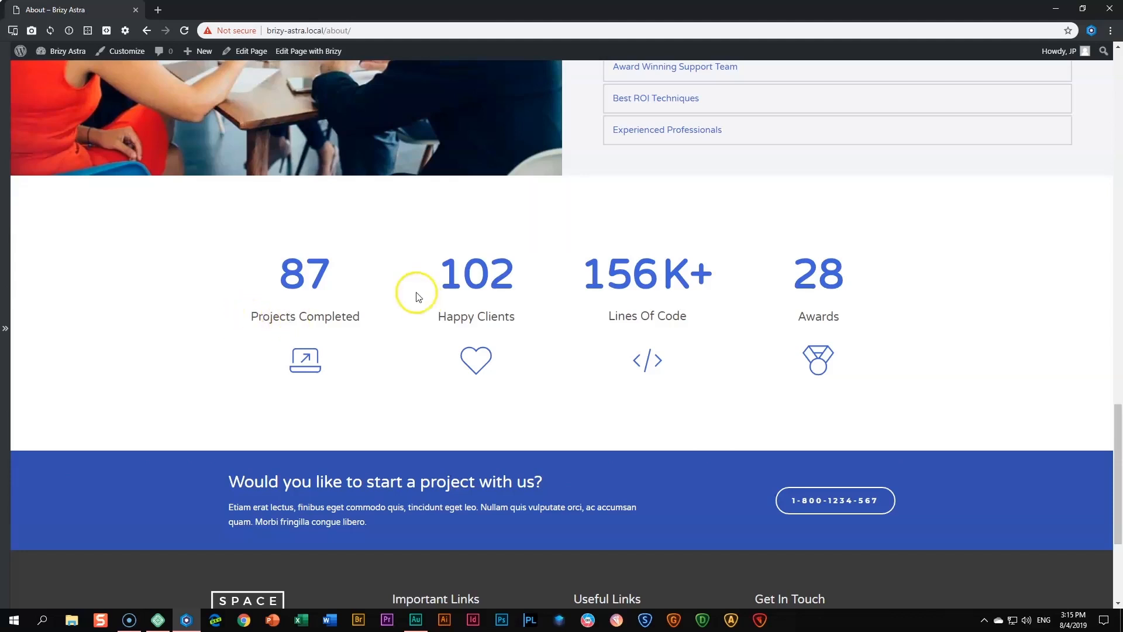
mouse_move(364, 337)
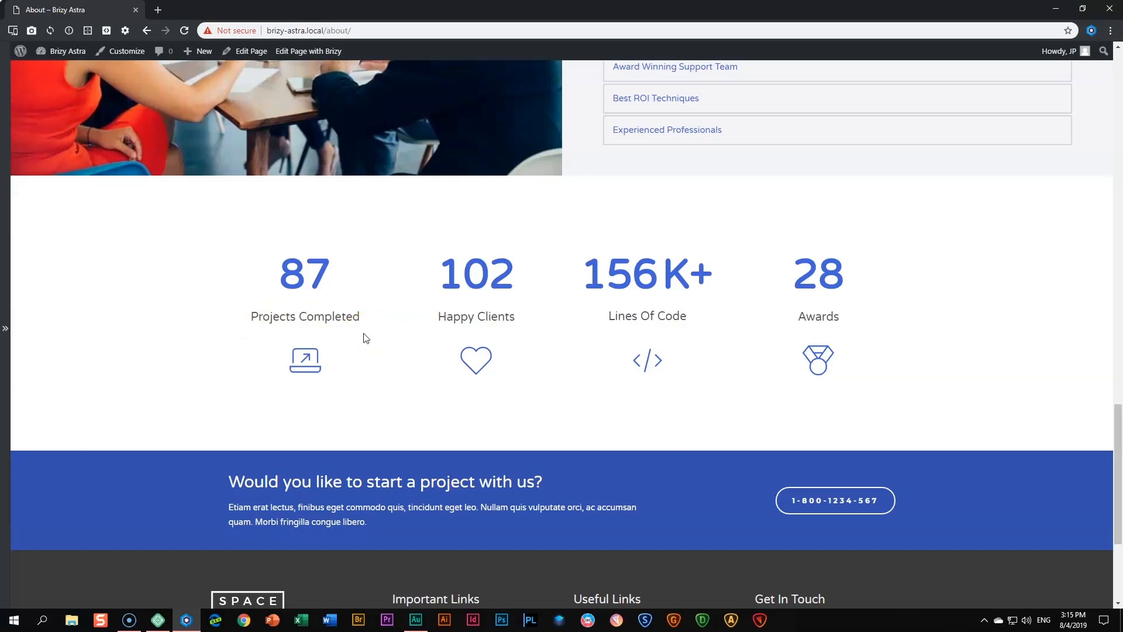
mouse_move(507, 332)
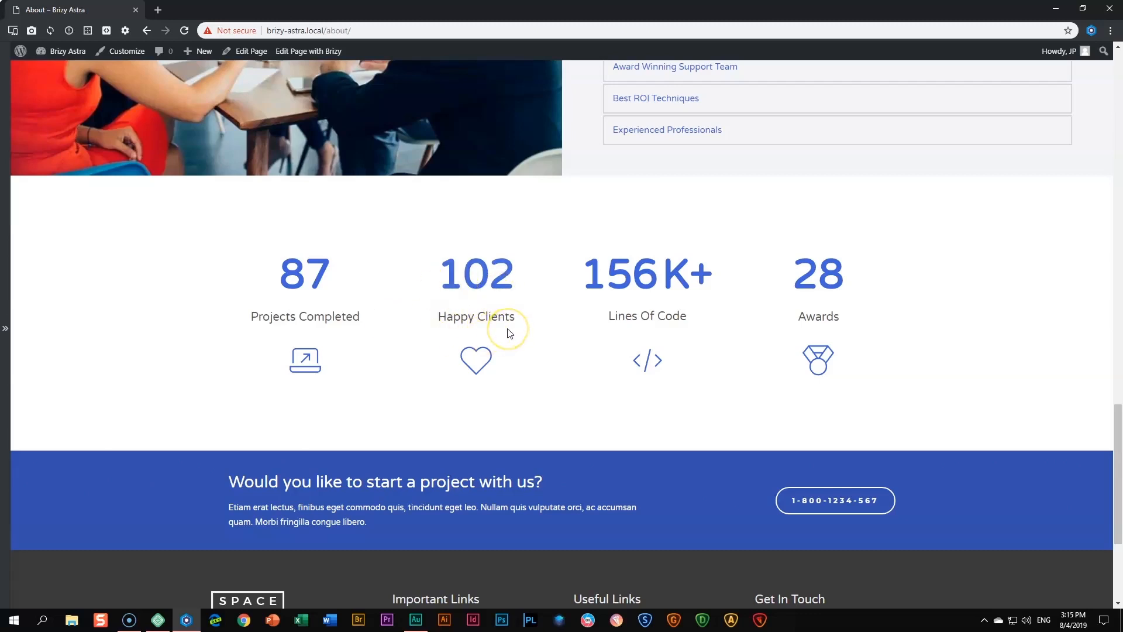
mouse_move(507, 333)
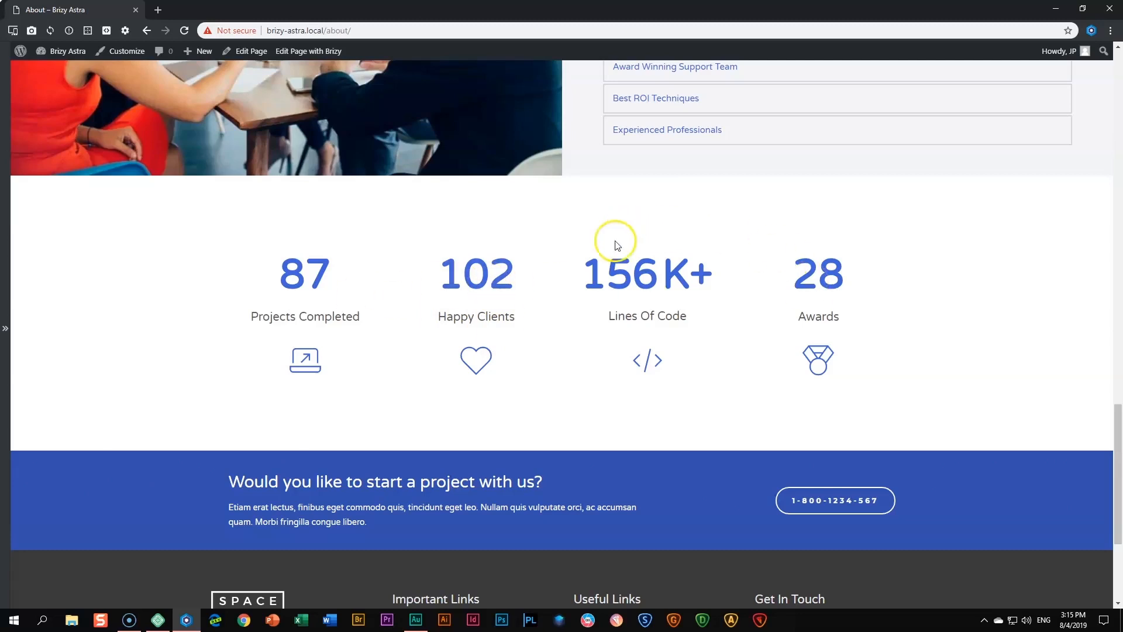
mouse_move(645, 365)
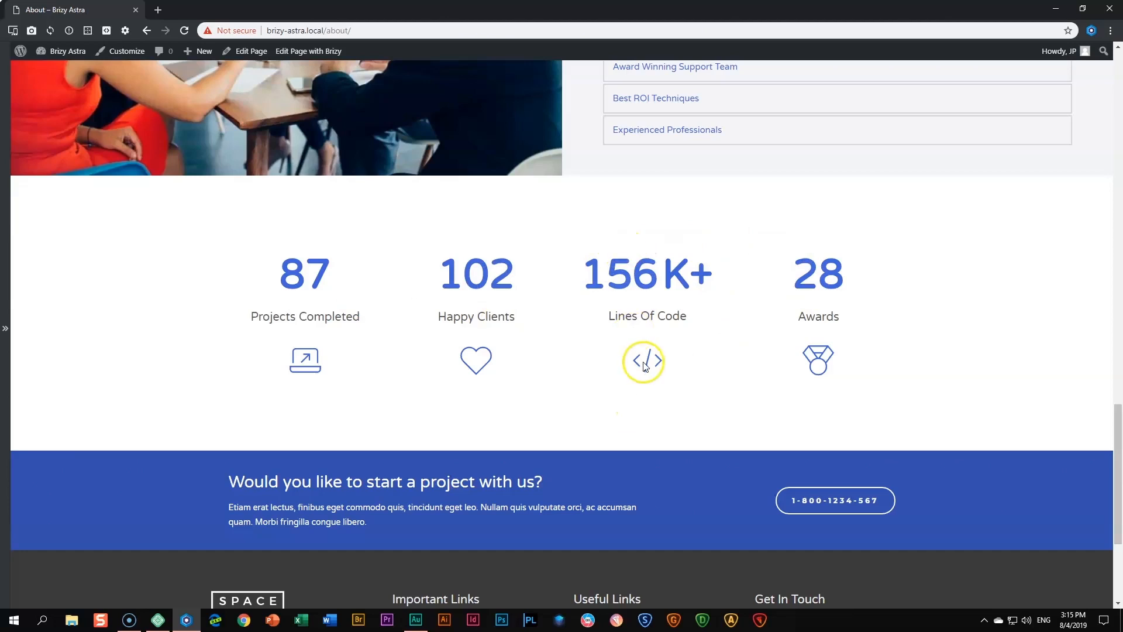
mouse_move(803, 320)
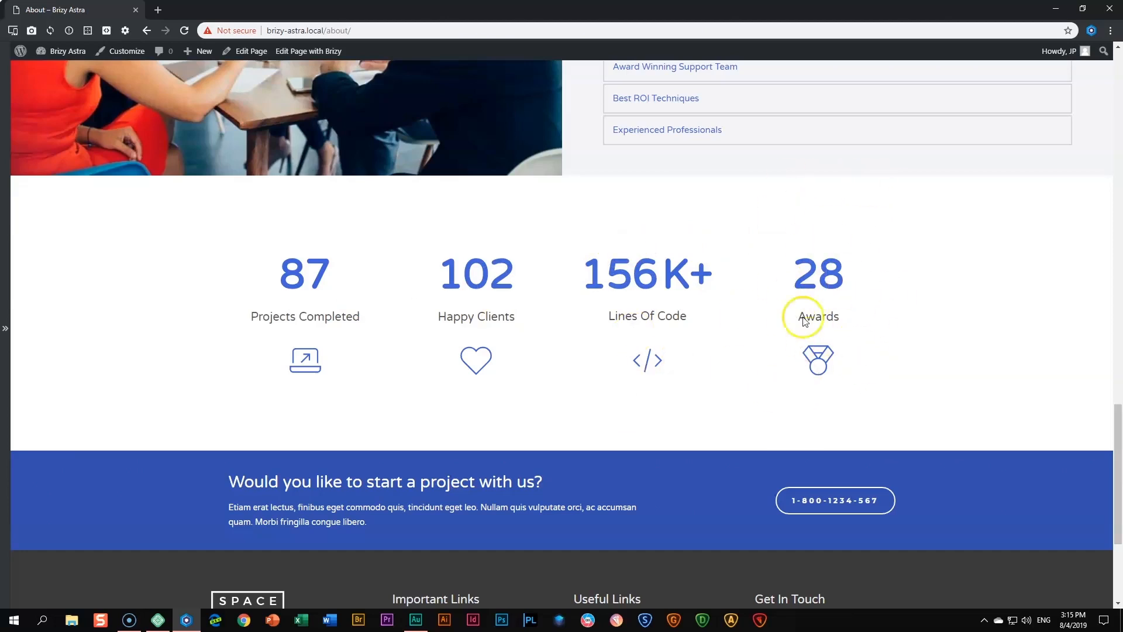
mouse_move(615, 373)
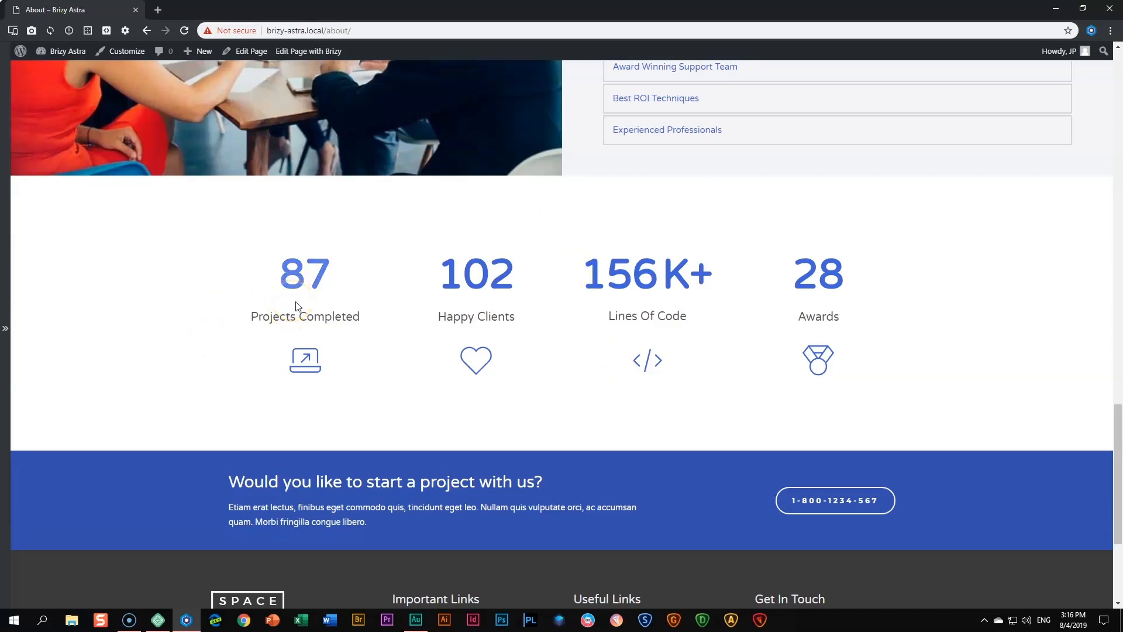
mouse_move(491, 288)
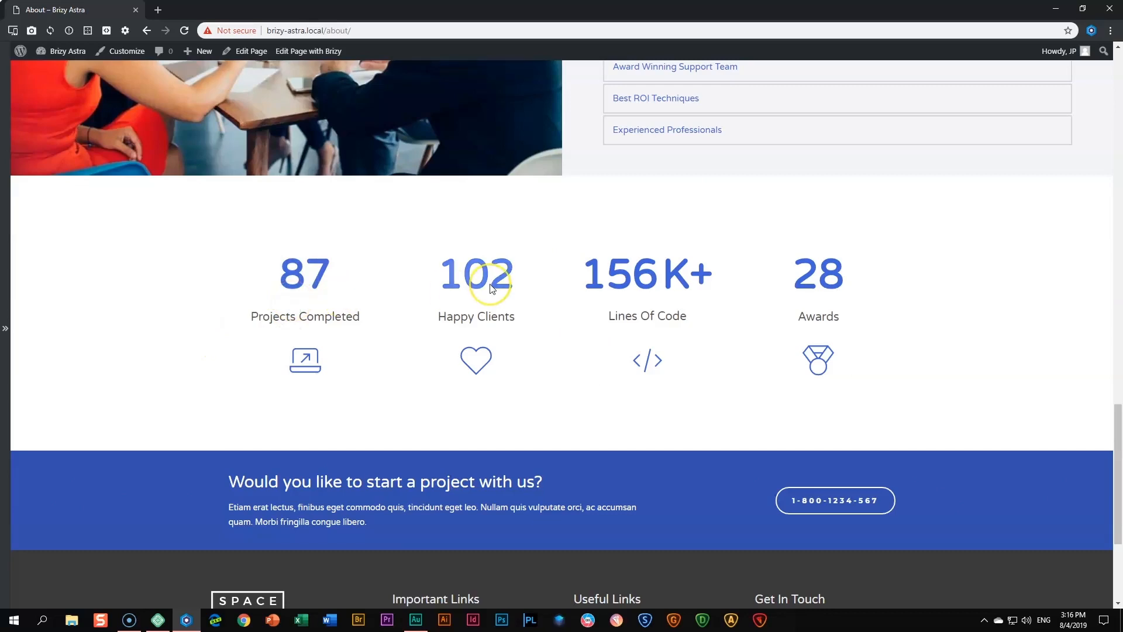
mouse_move(823, 283)
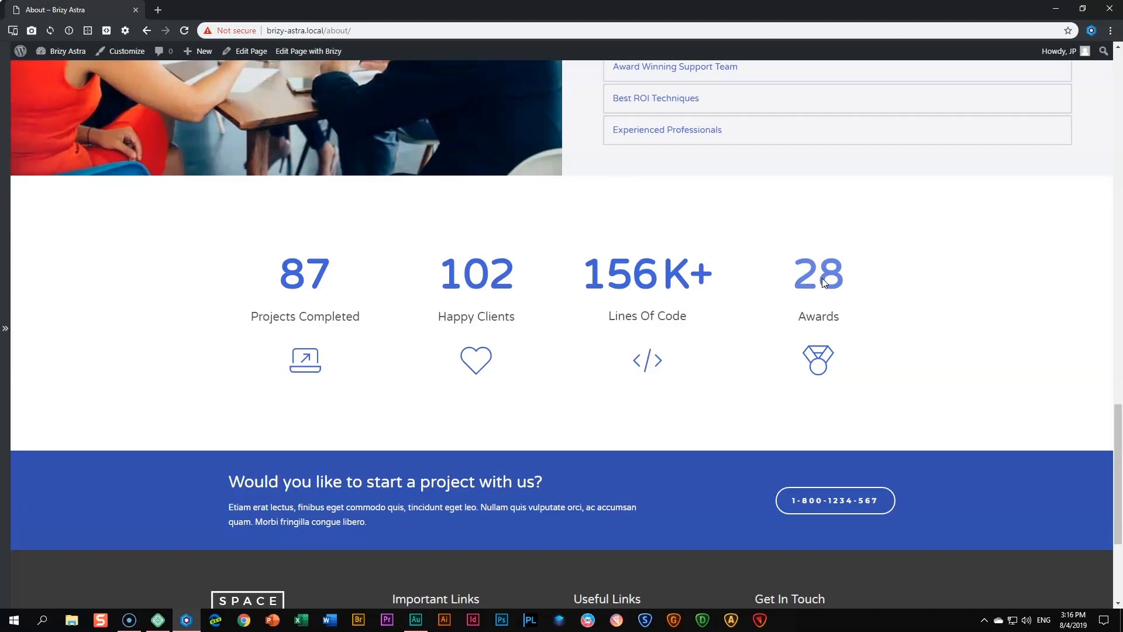
Step: Edit the About page with Brizy and add a Counter element under Projects Completed
click(308, 51)
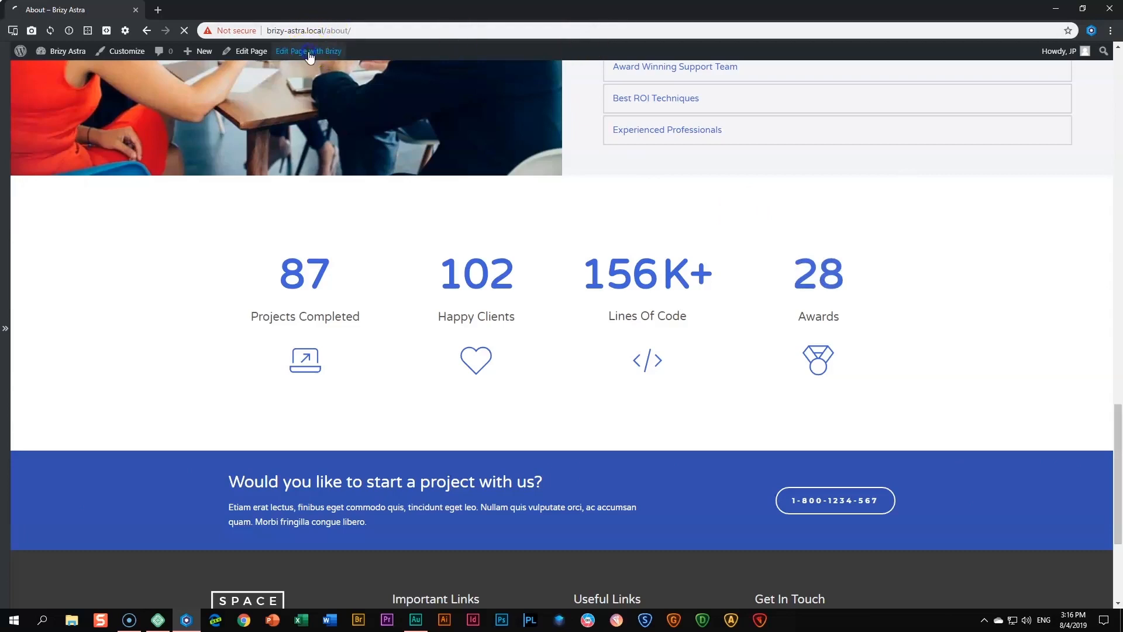
click(309, 51)
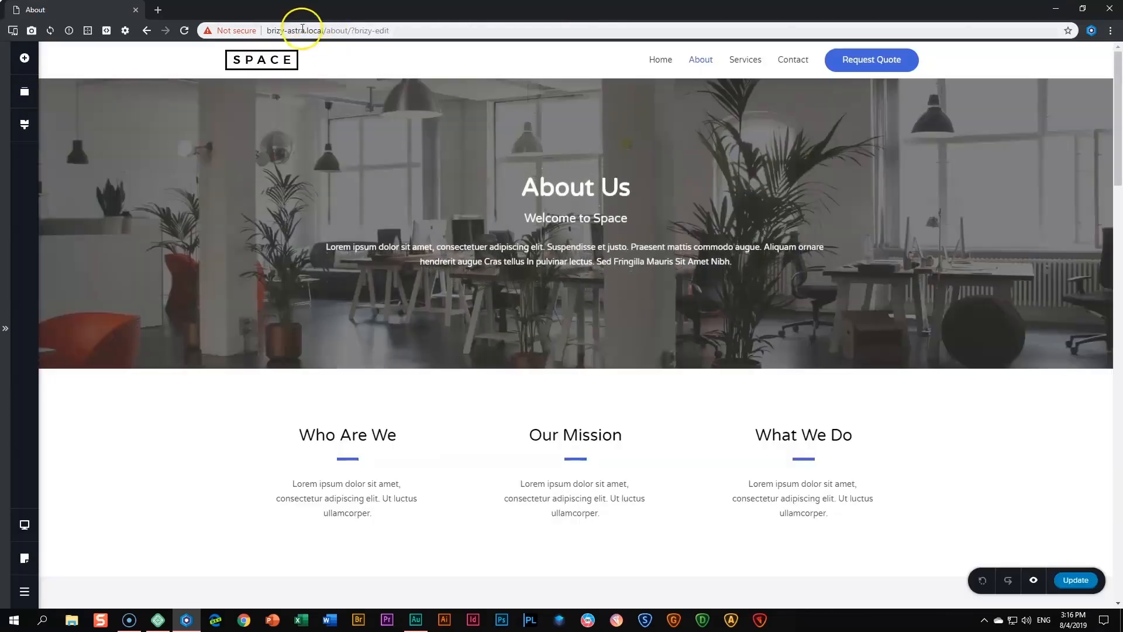
scroll(down, 3)
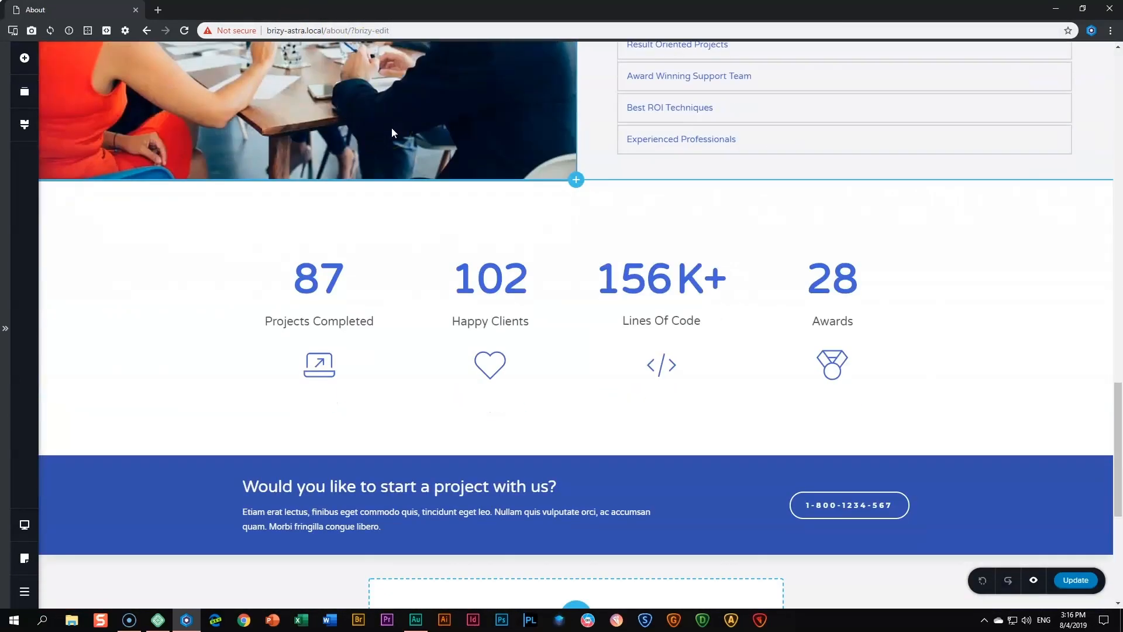
click(832, 279)
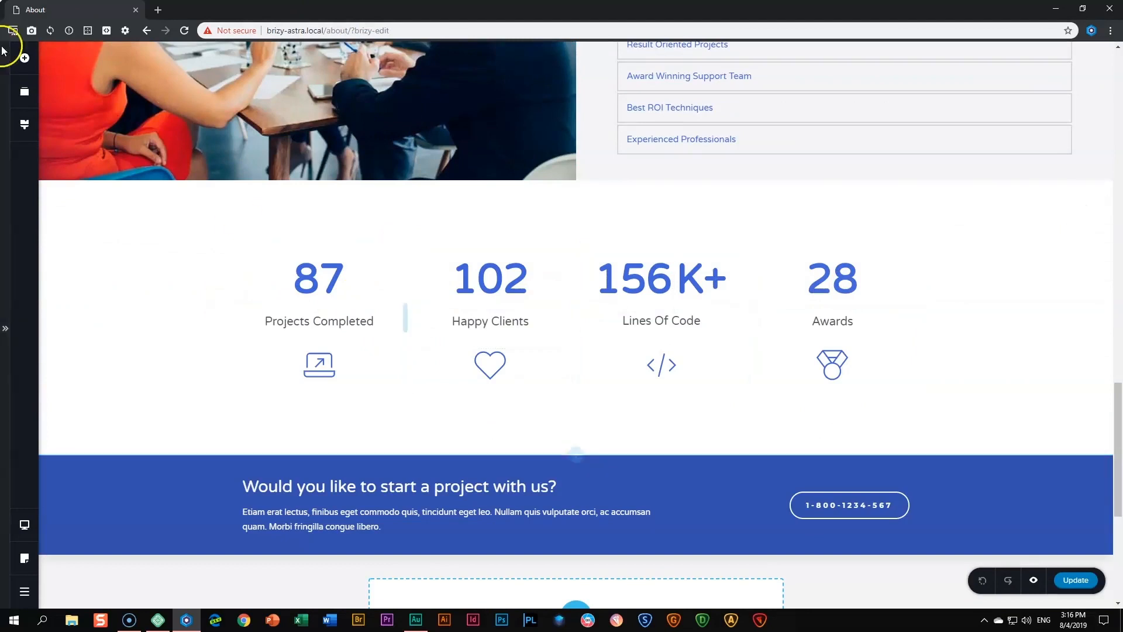
click(24, 57)
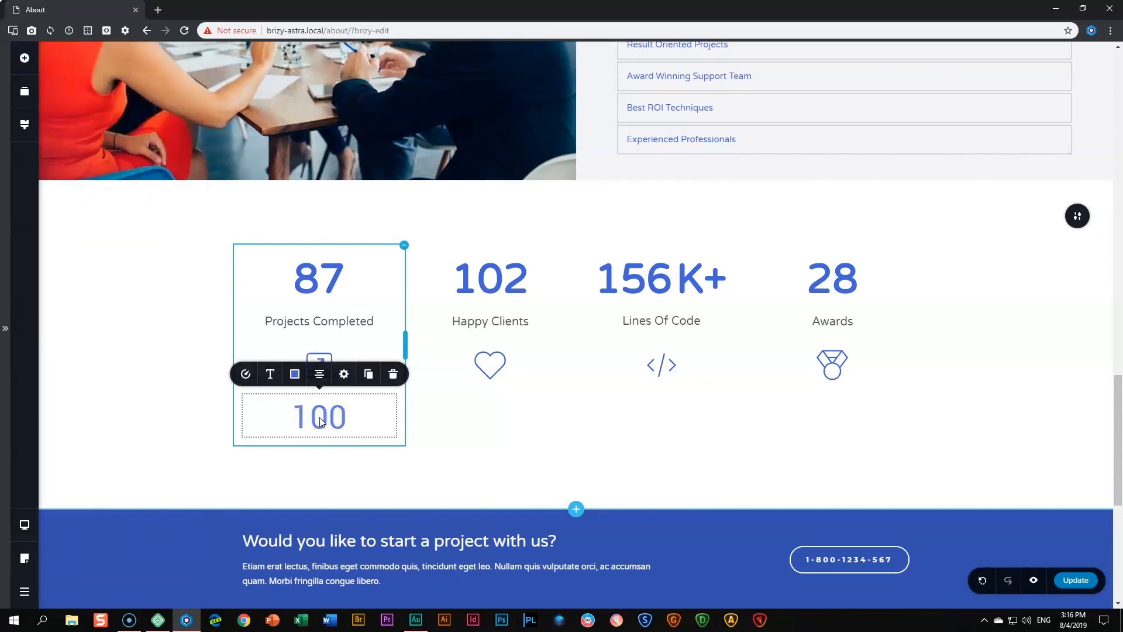
mouse_move(245, 373)
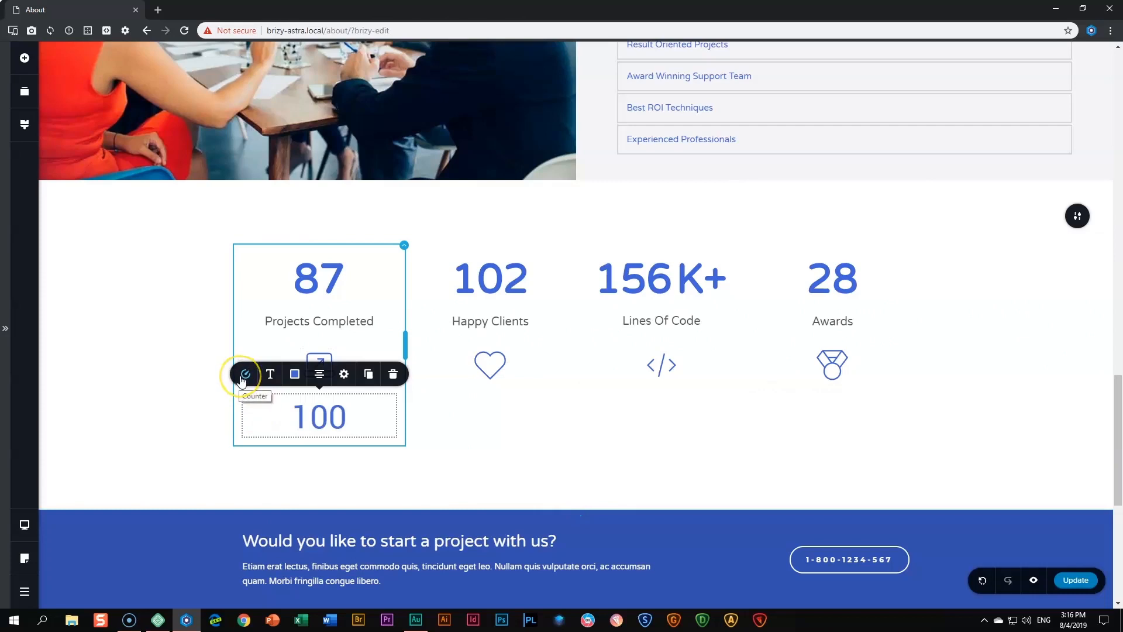
Step: Review the new counter's defaults: start 0, end 100, duration 2 seconds
click(244, 374)
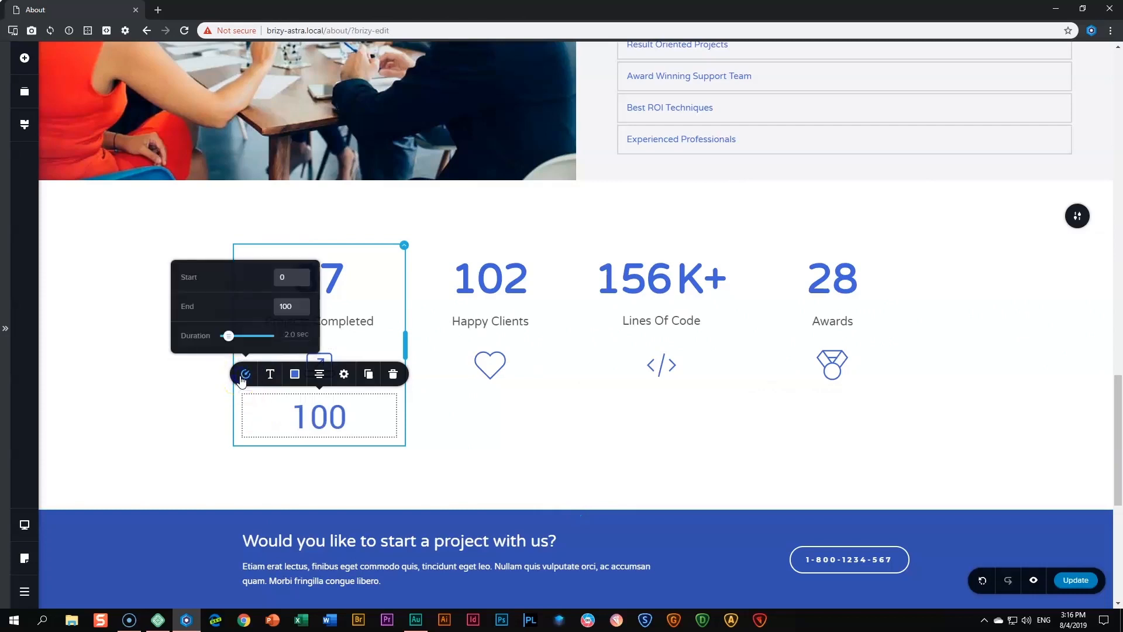
mouse_move(192, 304)
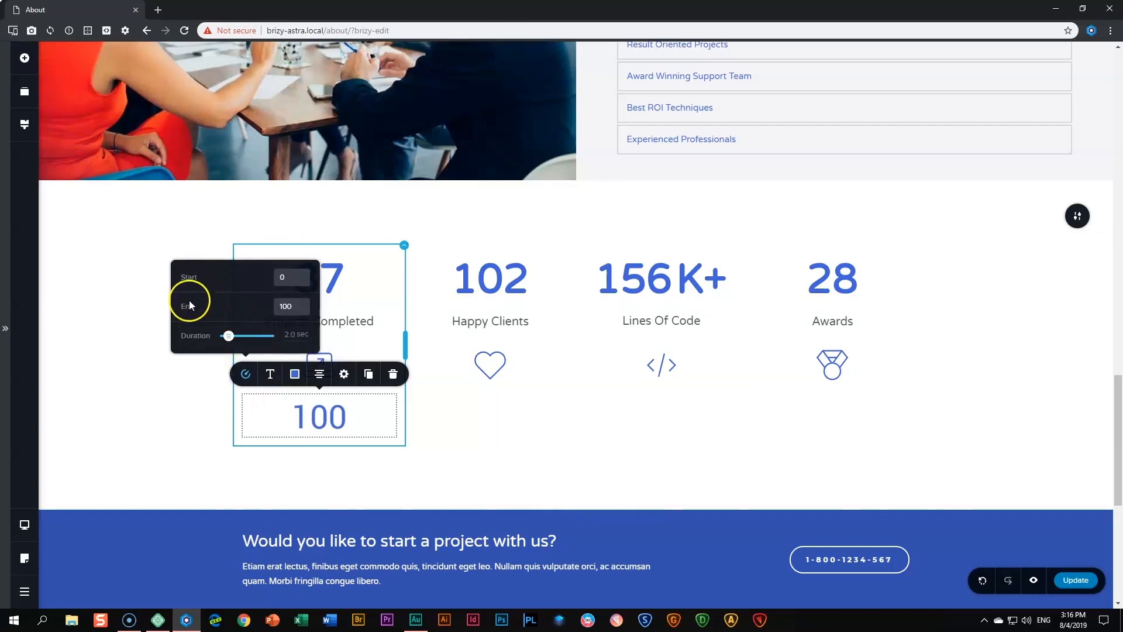
mouse_move(199, 342)
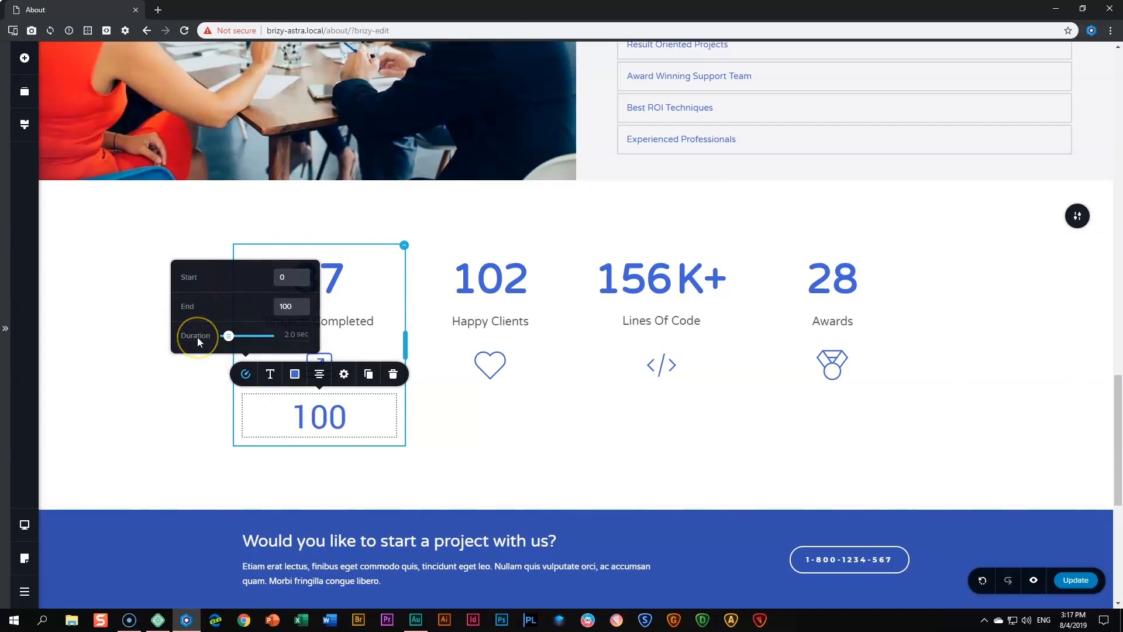
mouse_move(230, 349)
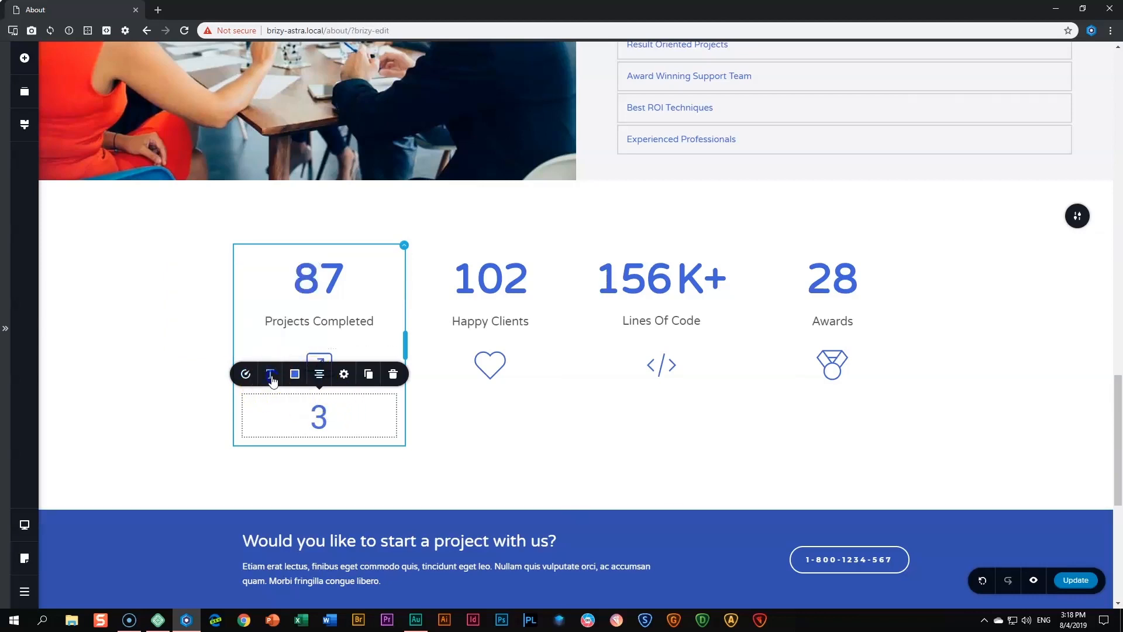
click(270, 373)
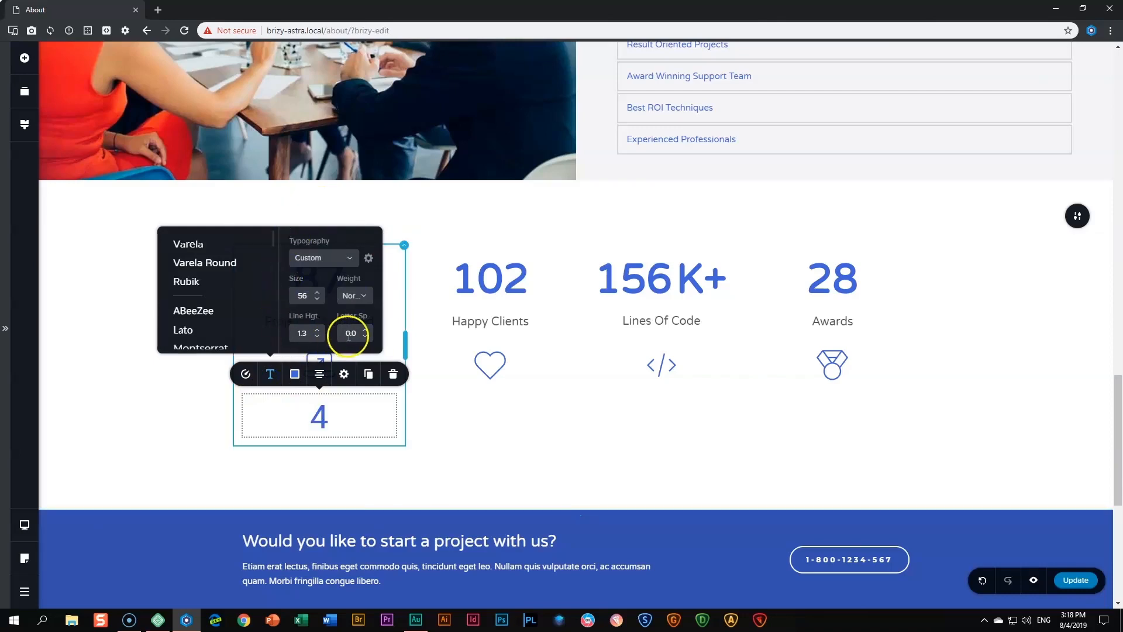
click(293, 374)
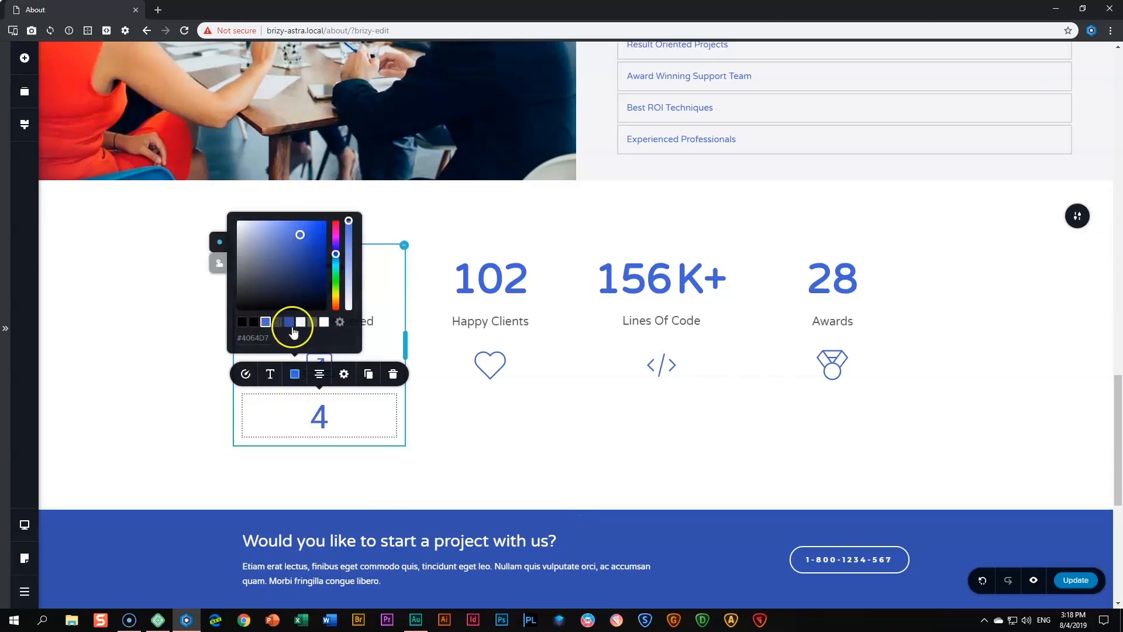
click(265, 322)
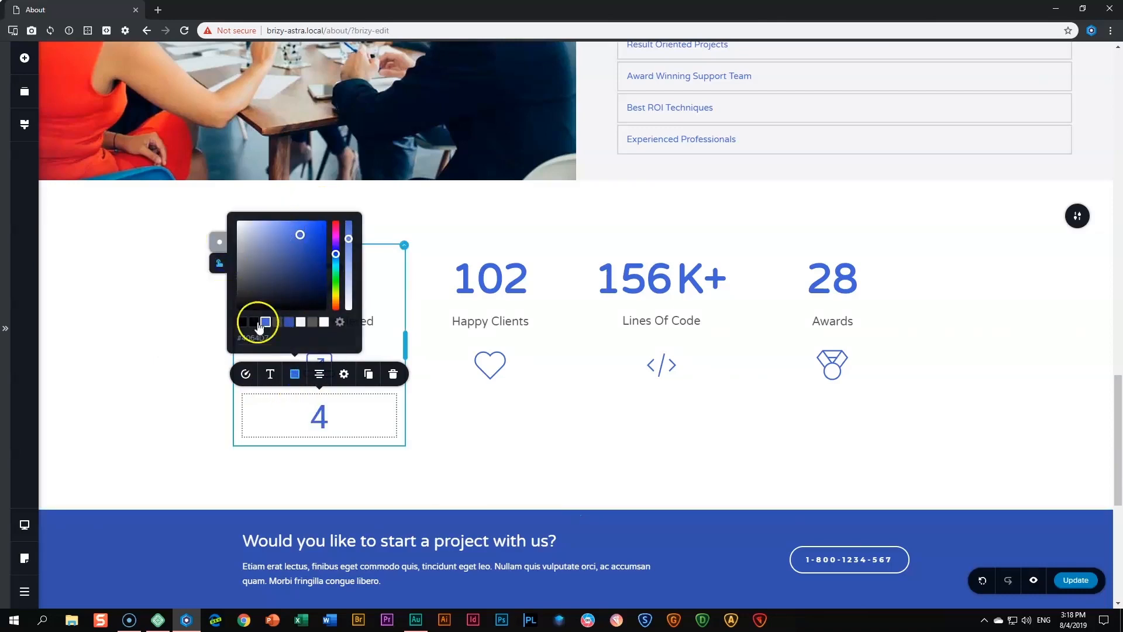
click(319, 373)
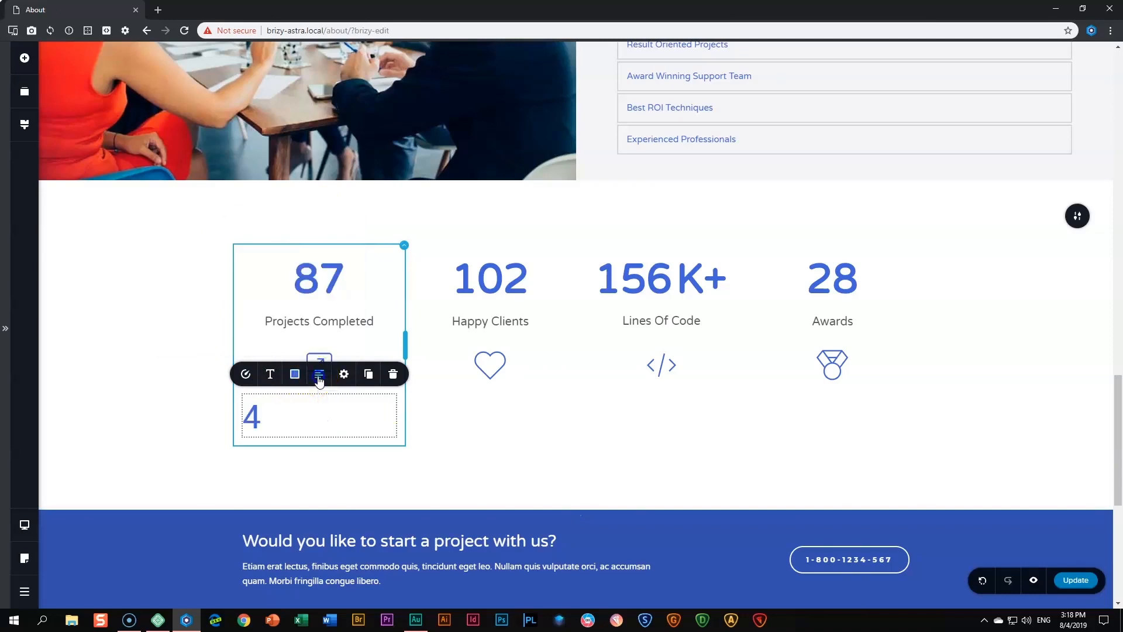
click(319, 374)
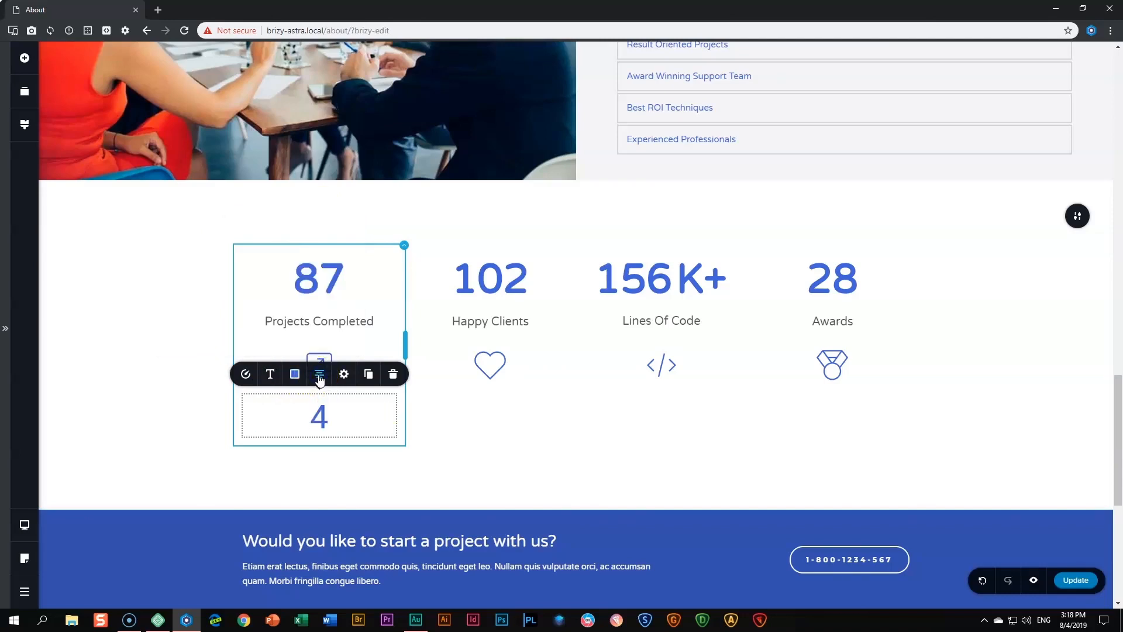
mouse_move(244, 373)
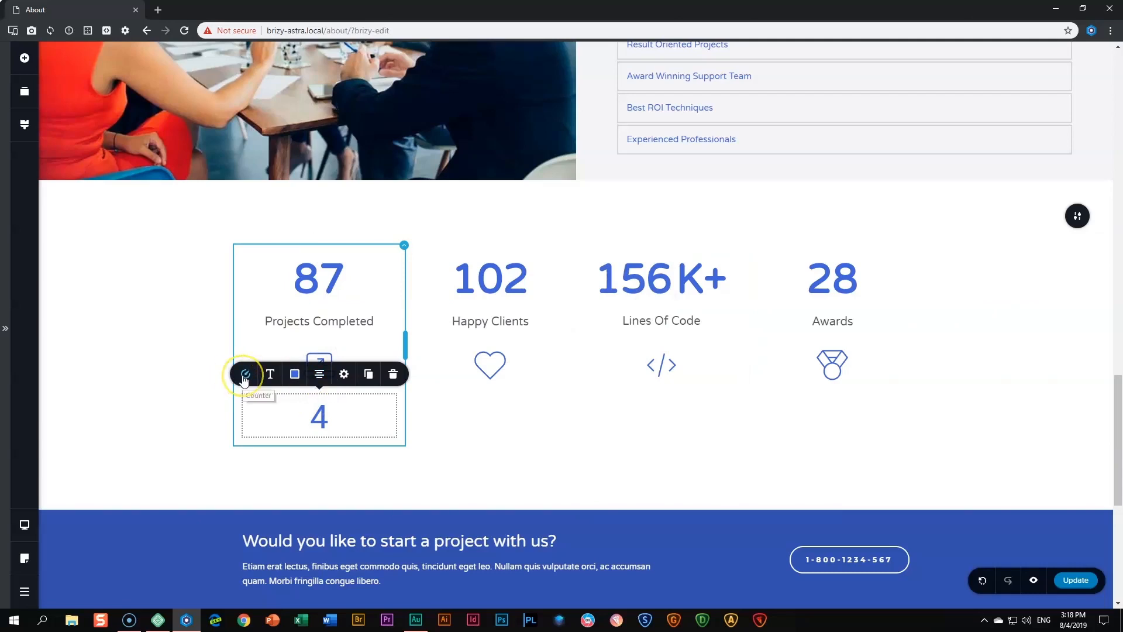
Step: Set the counter to start at 1000, end at 1400 and run for 3.0 seconds
click(244, 374)
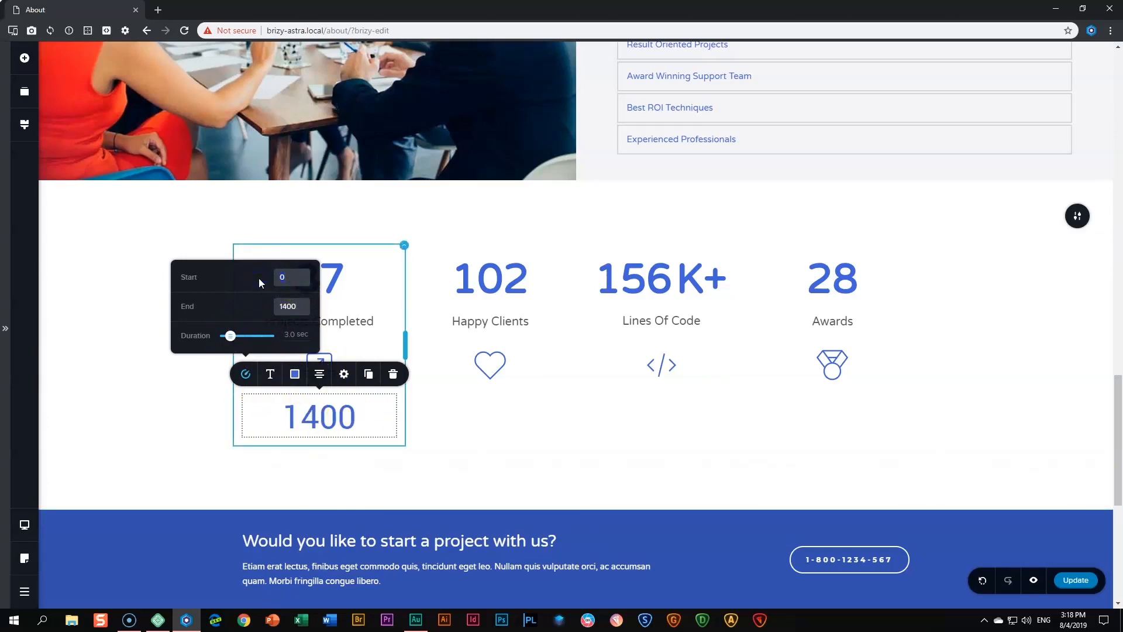
text(1000)
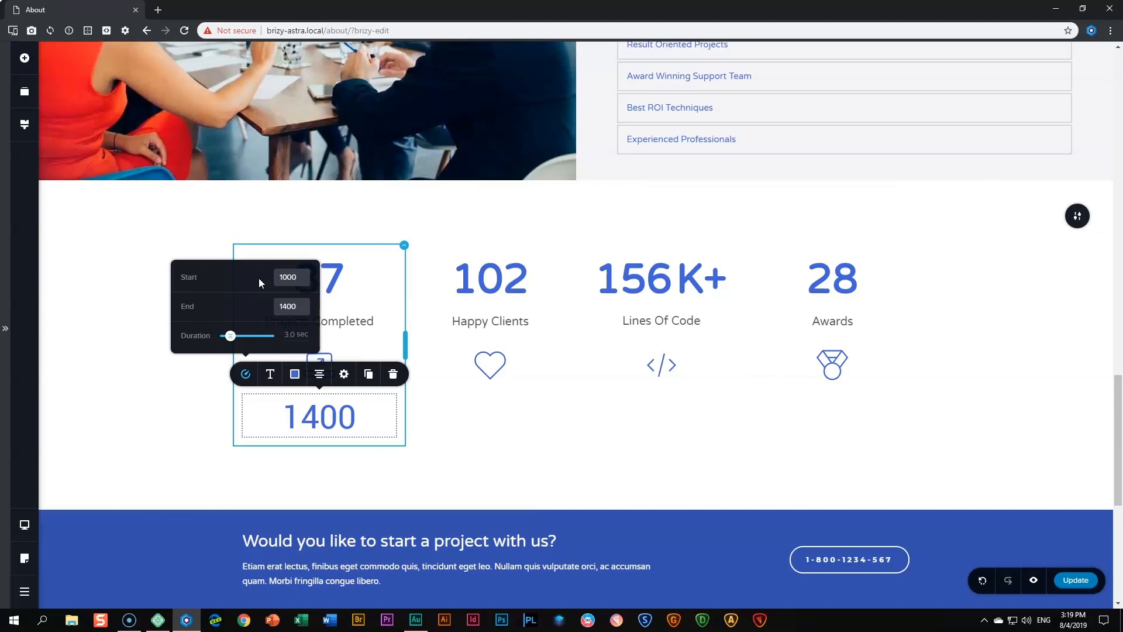
Step: Close the counter settings and deselect, leaving the new counter showing 1400
click(491, 277)
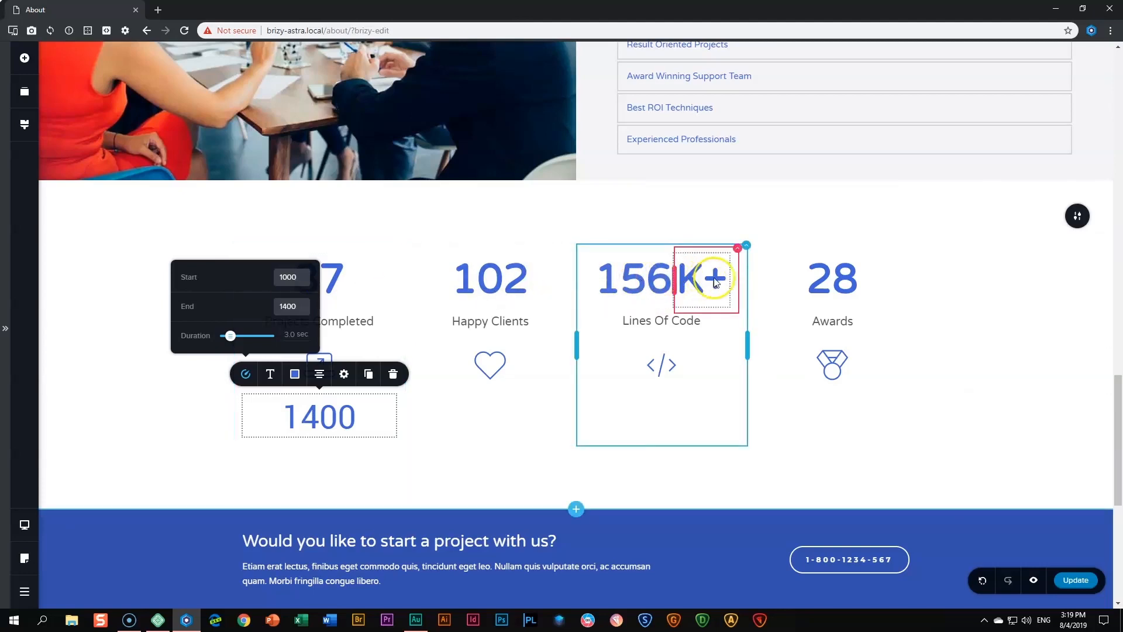
mouse_move(695, 260)
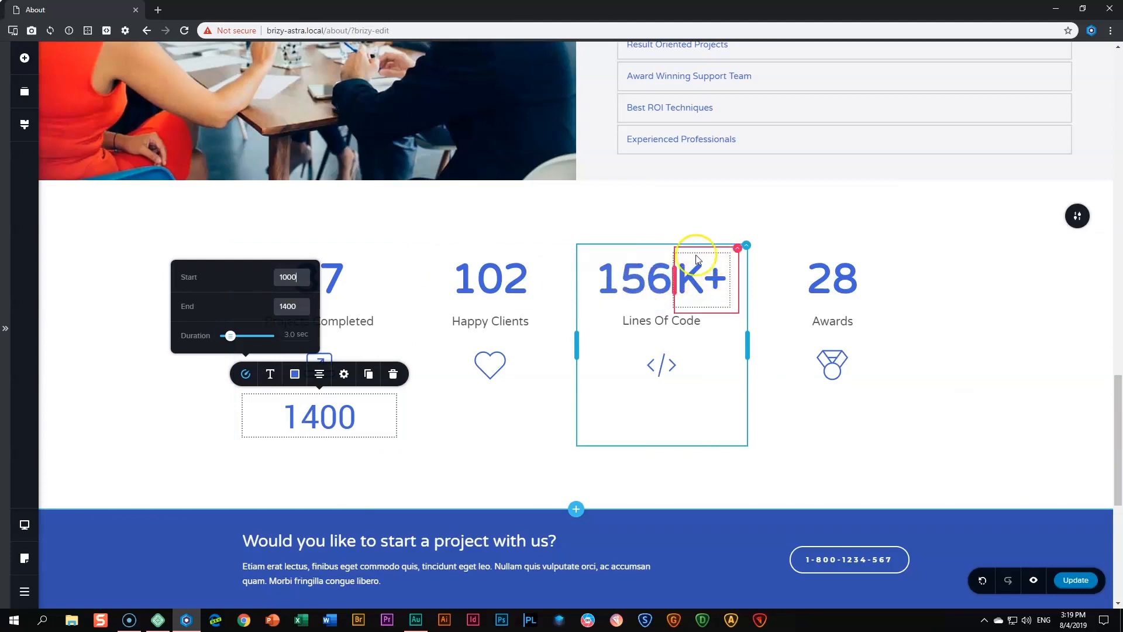
click(698, 278)
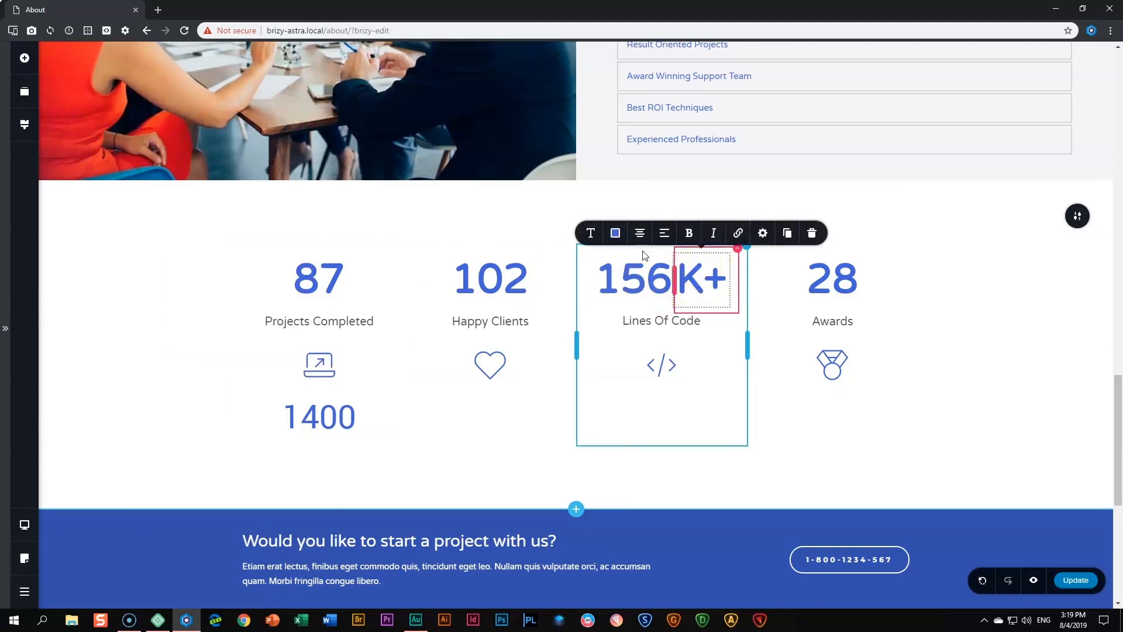
right_click(702, 280)
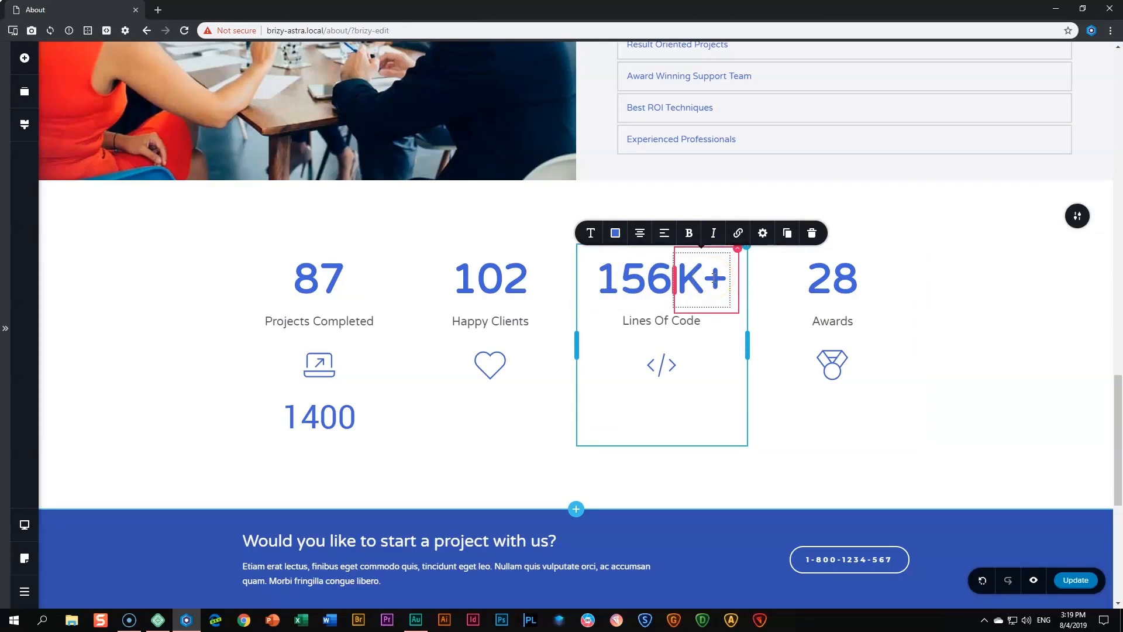
click(979, 344)
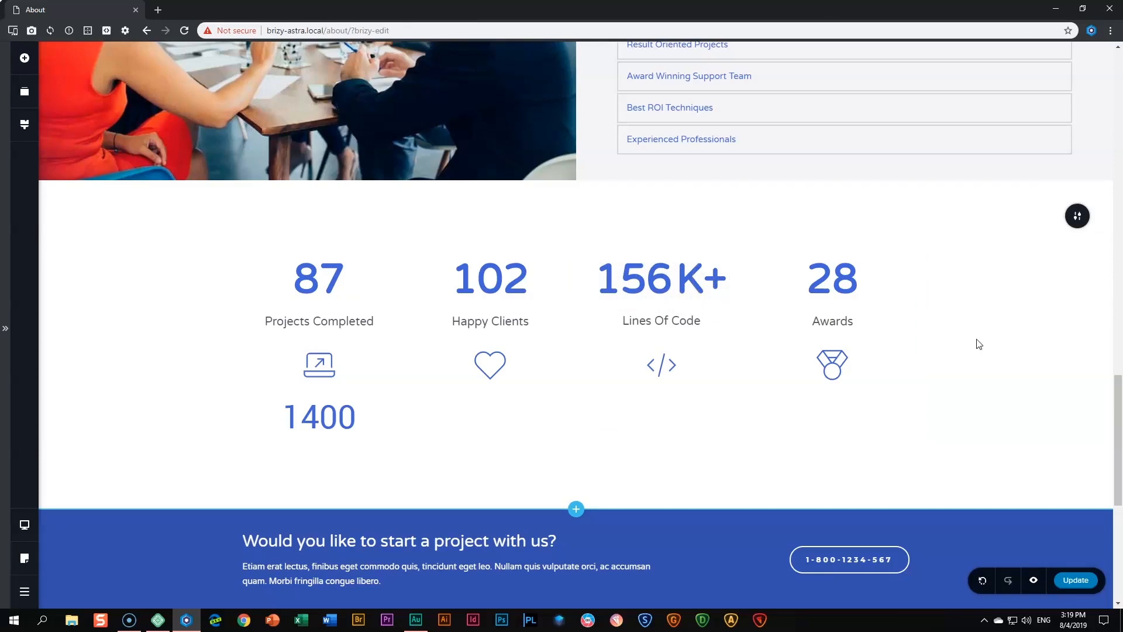